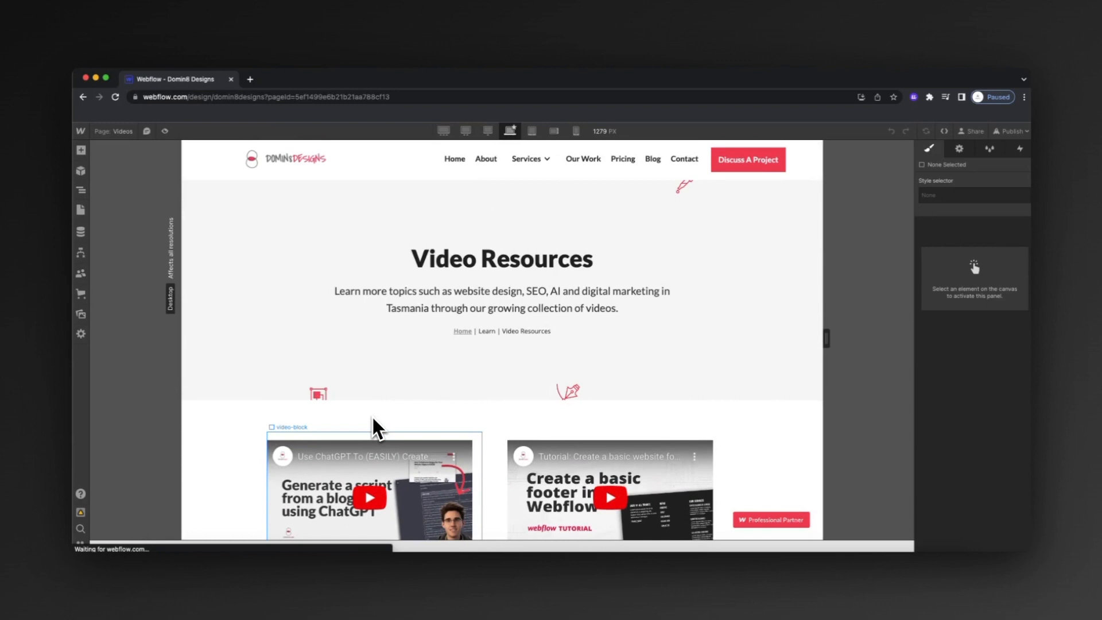
Review the Videos page and move to the Videos Template for the ChatGPT script video item
scroll(down, 3)
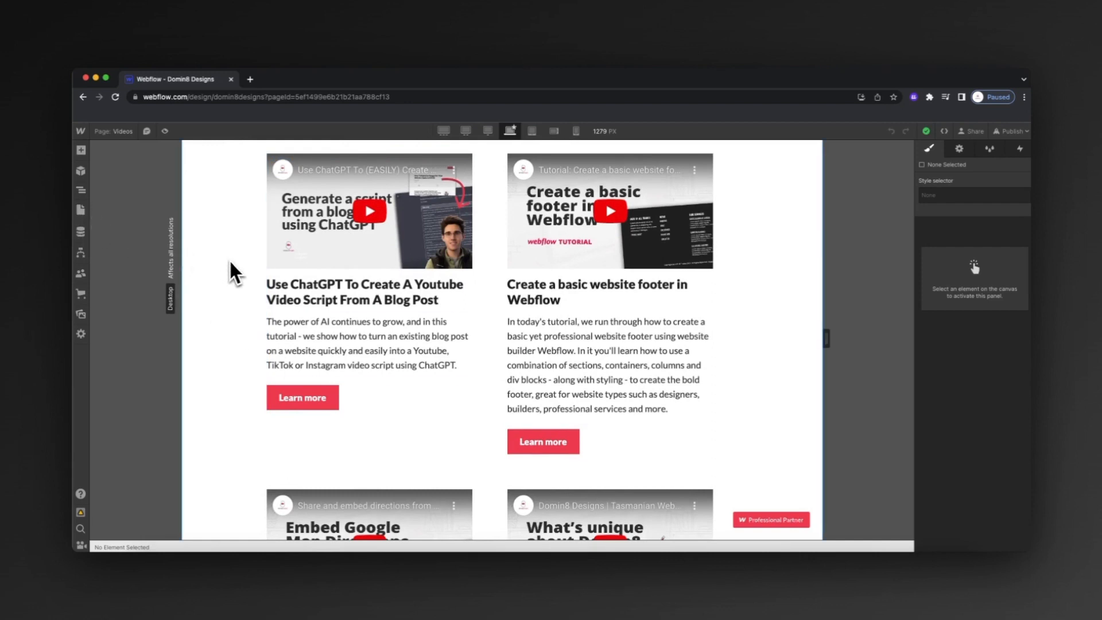
mouse_move(221, 269)
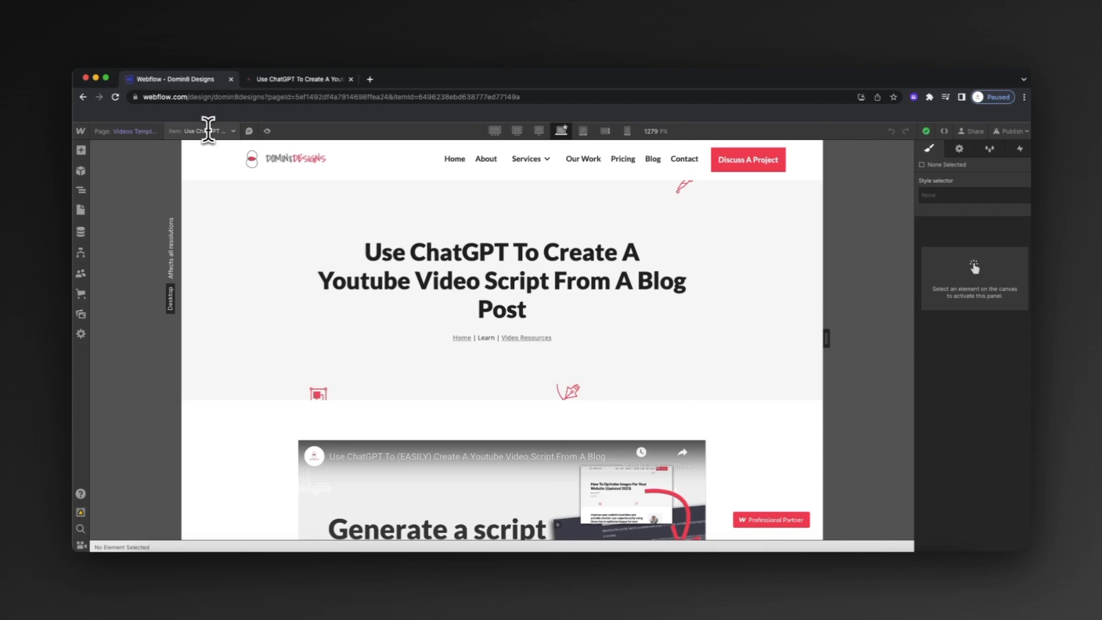
click(298, 79)
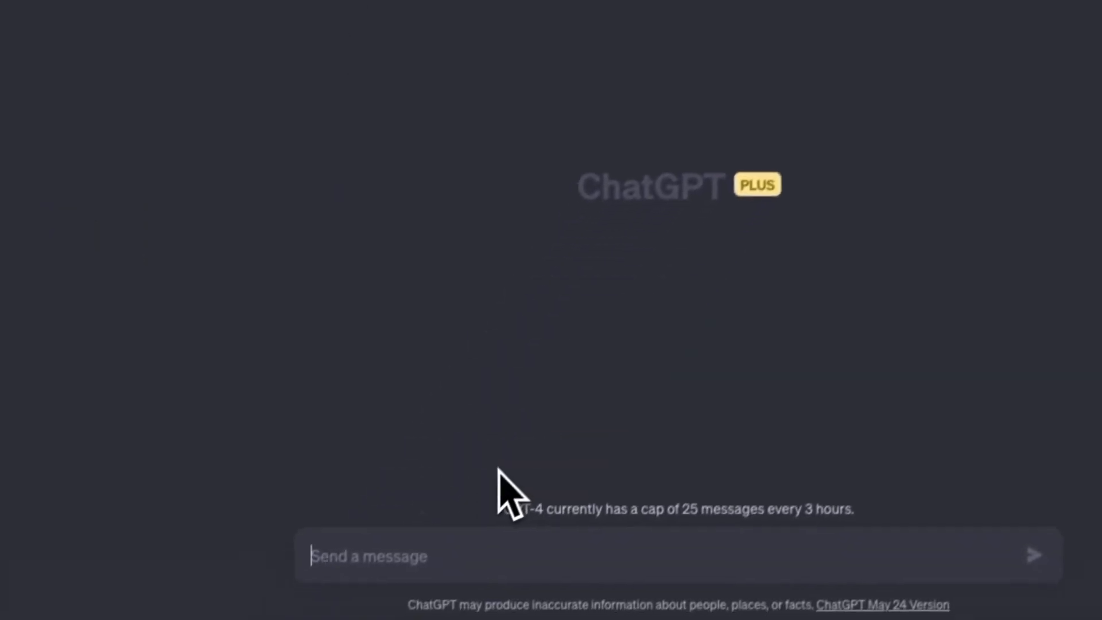
text(Analyse the)
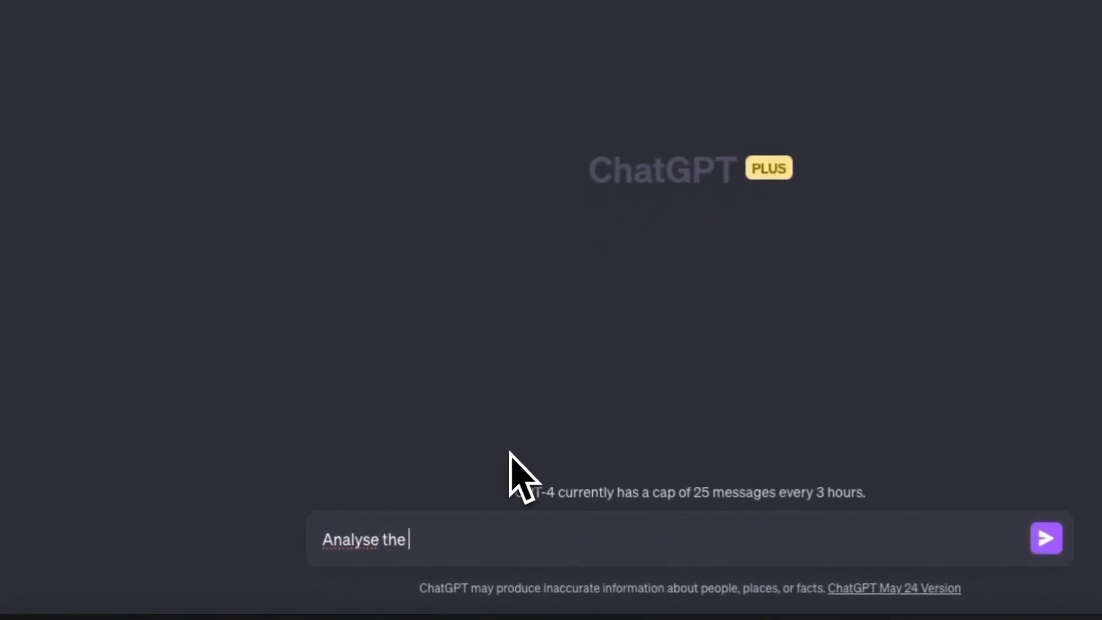
text(URL: https://www.domin8designs.com.au/videos/chatgpt-blog-script and generate sche)
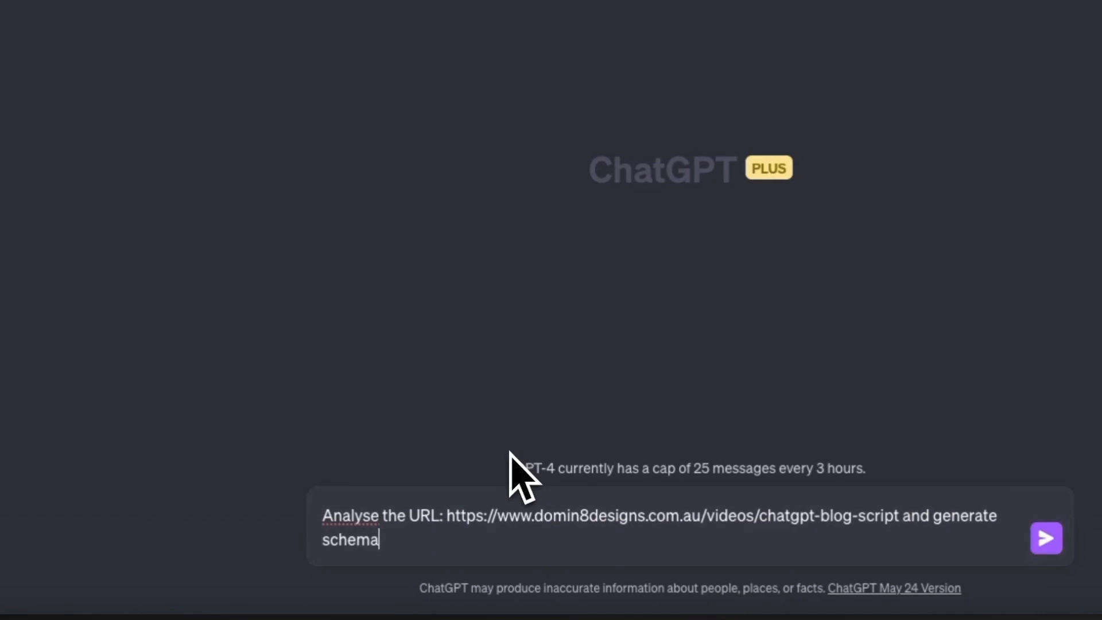
text(markup for vi)
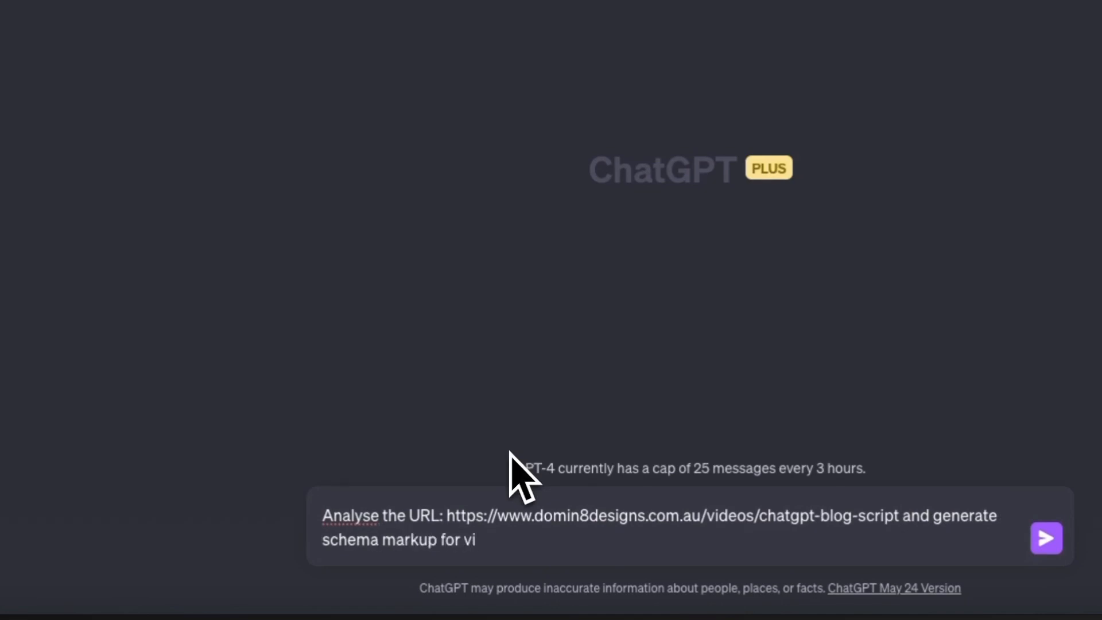
click(1047, 537)
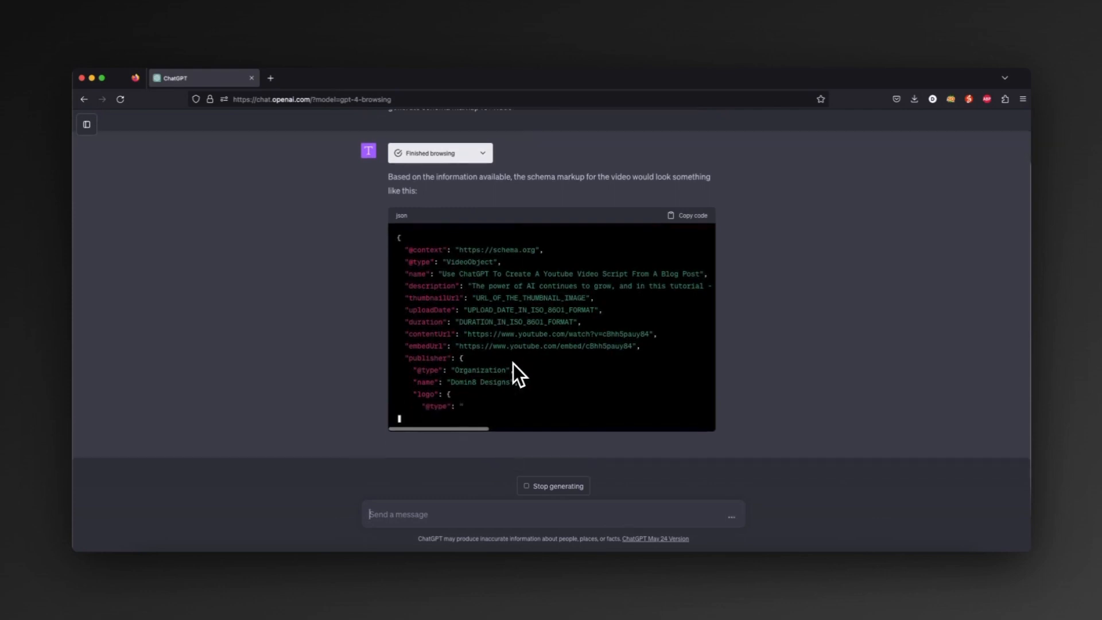
scroll(down, 3)
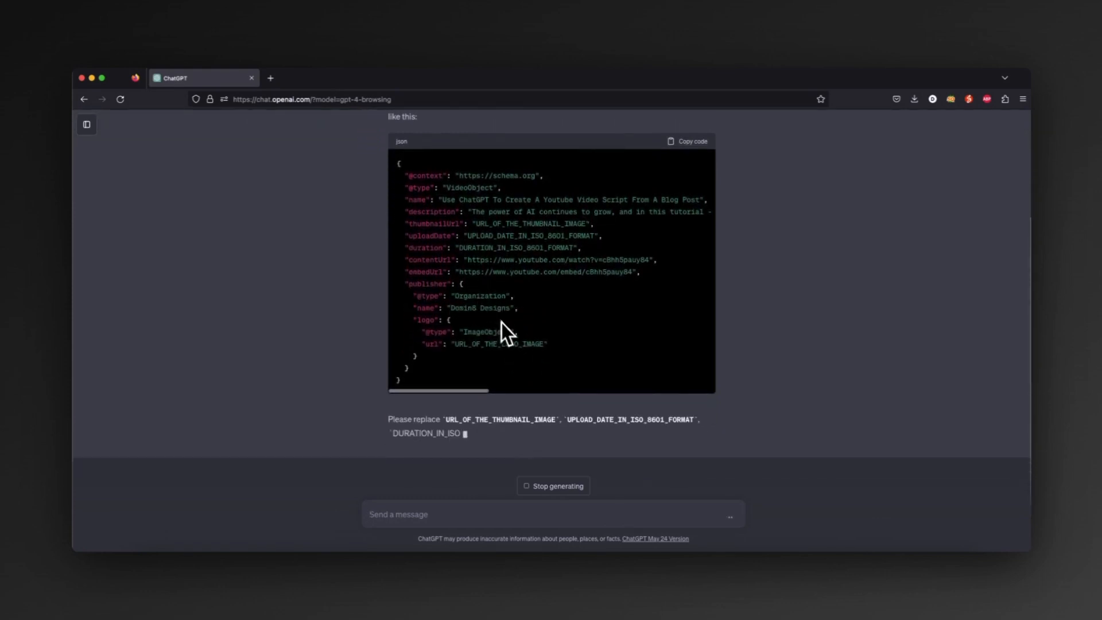
click(687, 141)
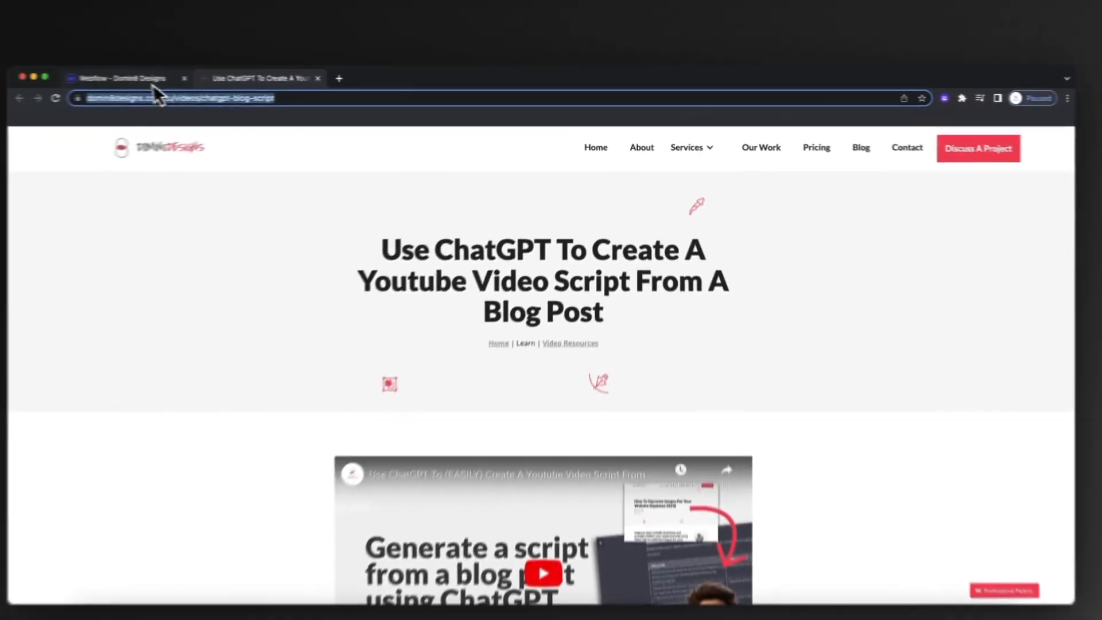
Return to the Webflow designer to place the schema in the Videos Template head code
click(131, 78)
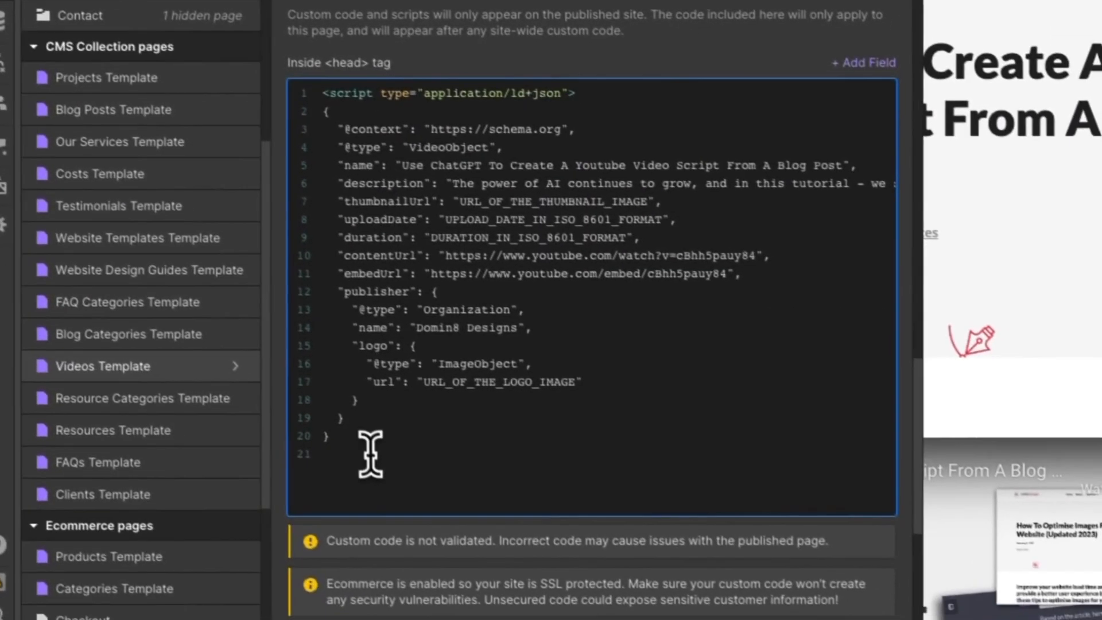
Close the schema with </script> and remove the duration placeholder line
text(</script>)
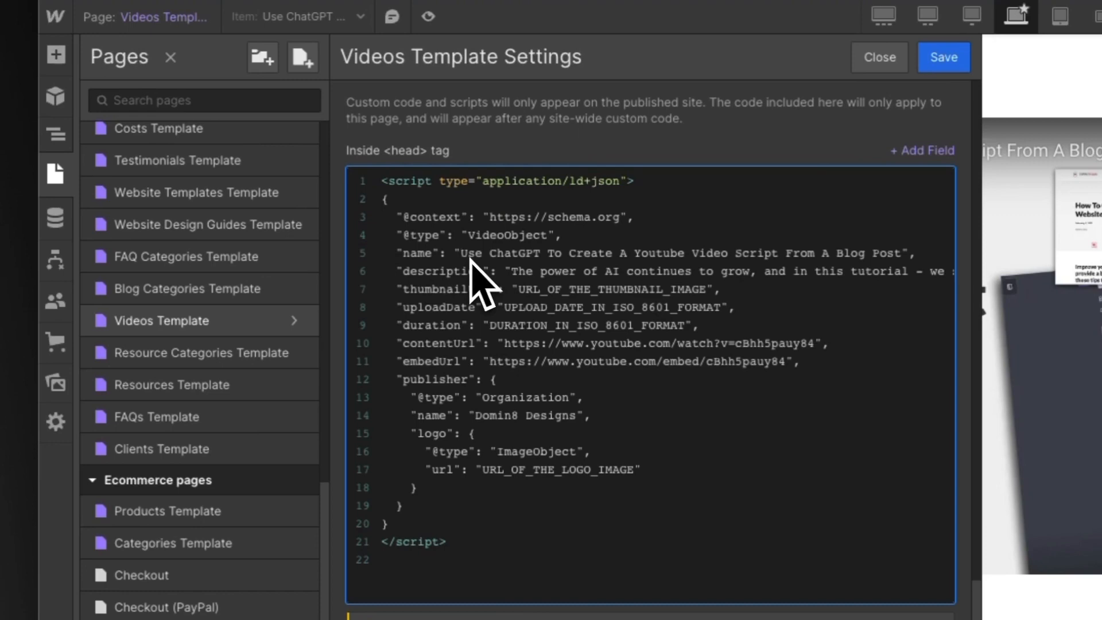
mouse_move(487, 300)
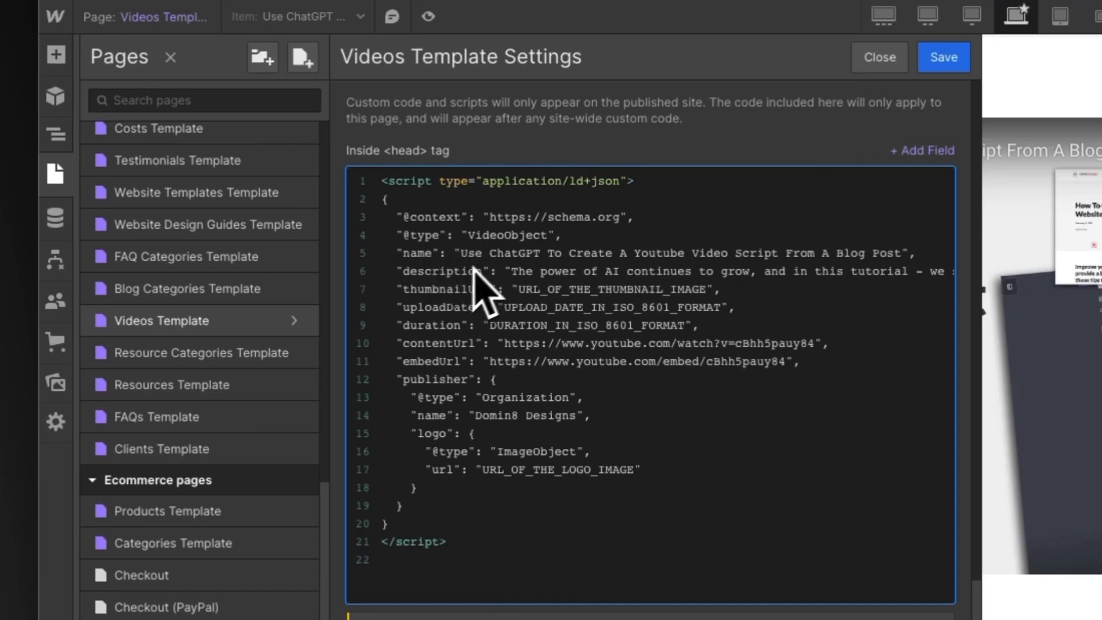
mouse_move(454, 333)
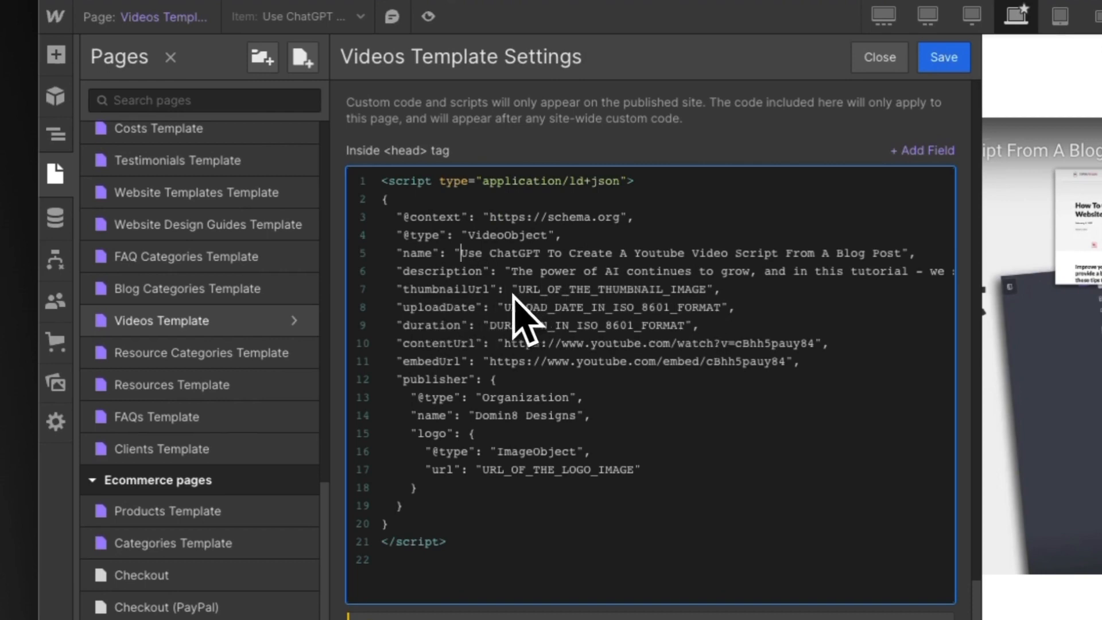
mouse_move(508, 347)
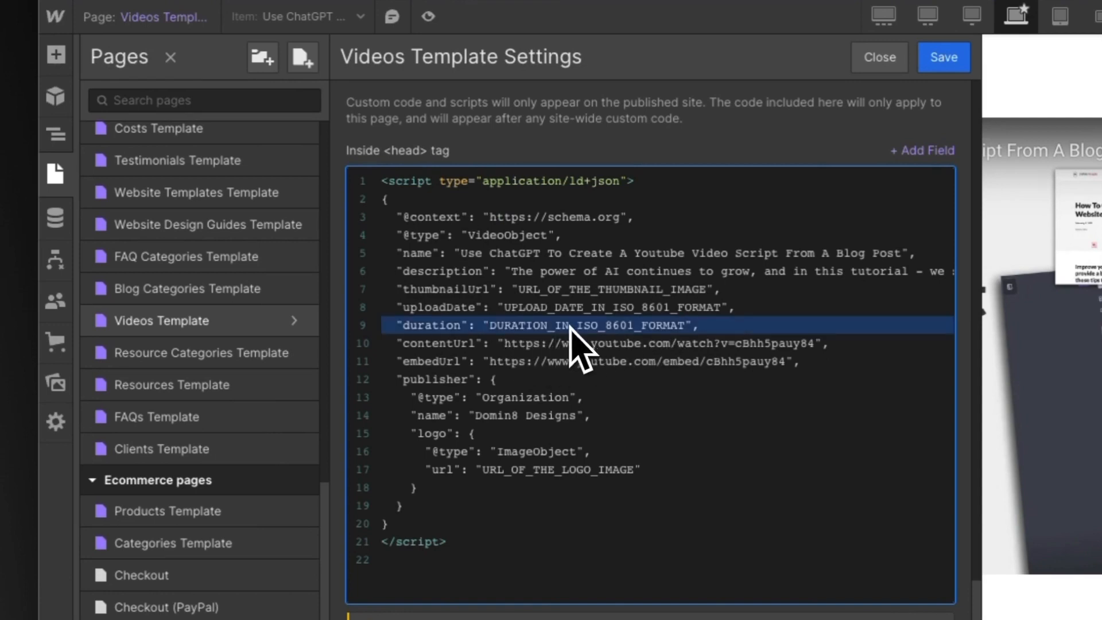
key(Delete)
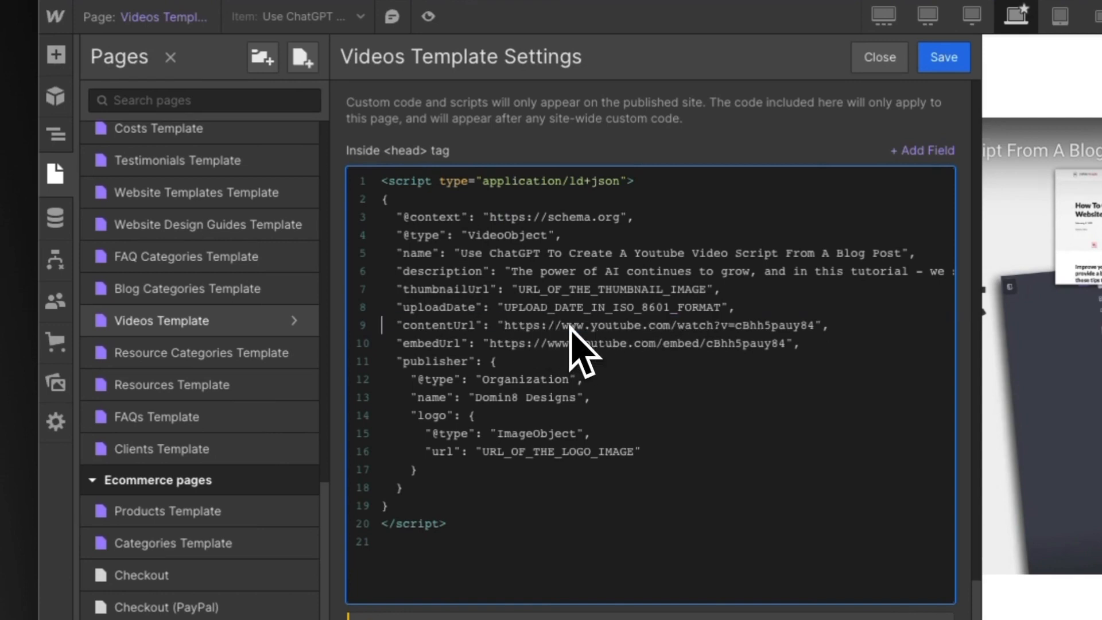
mouse_move(766, 356)
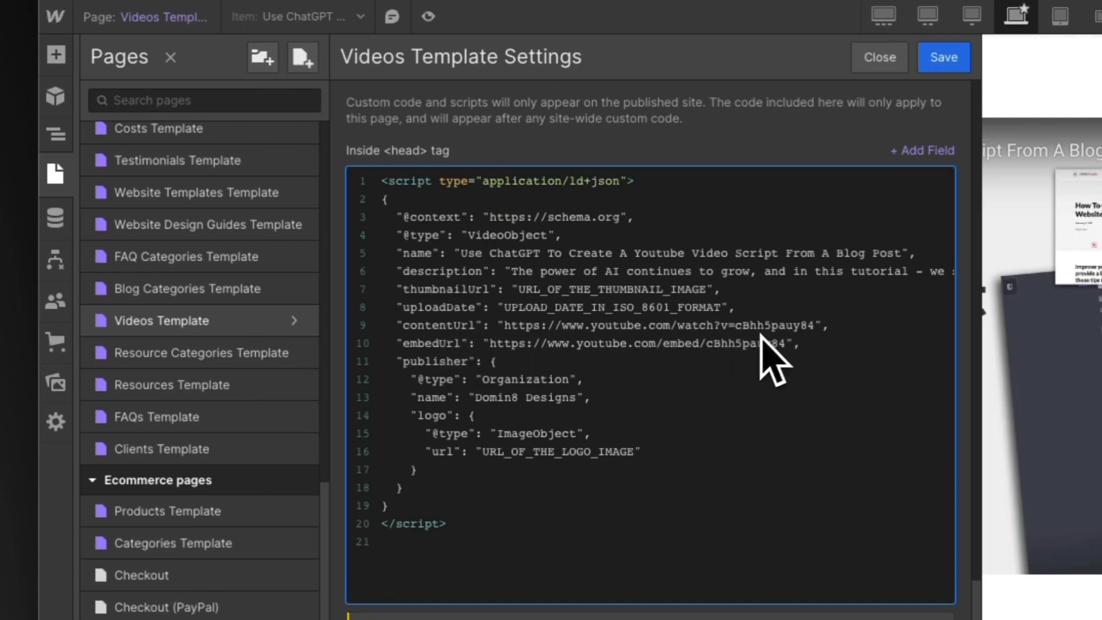
scroll(down, 3)
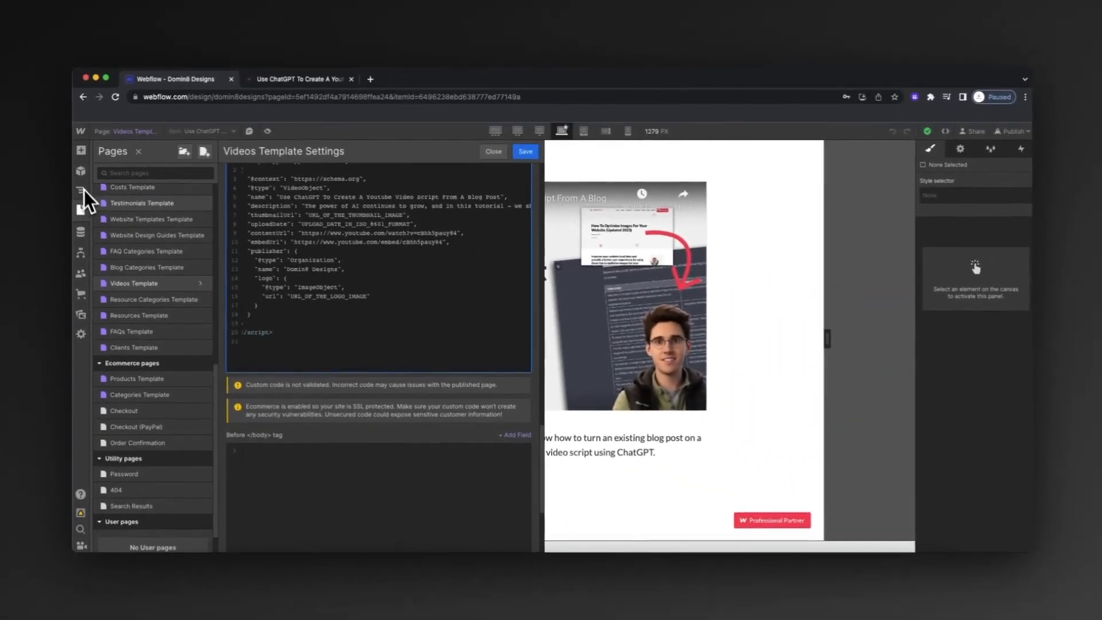
Check the live video page, then browse the site pages list back in the Webflow designer
click(299, 78)
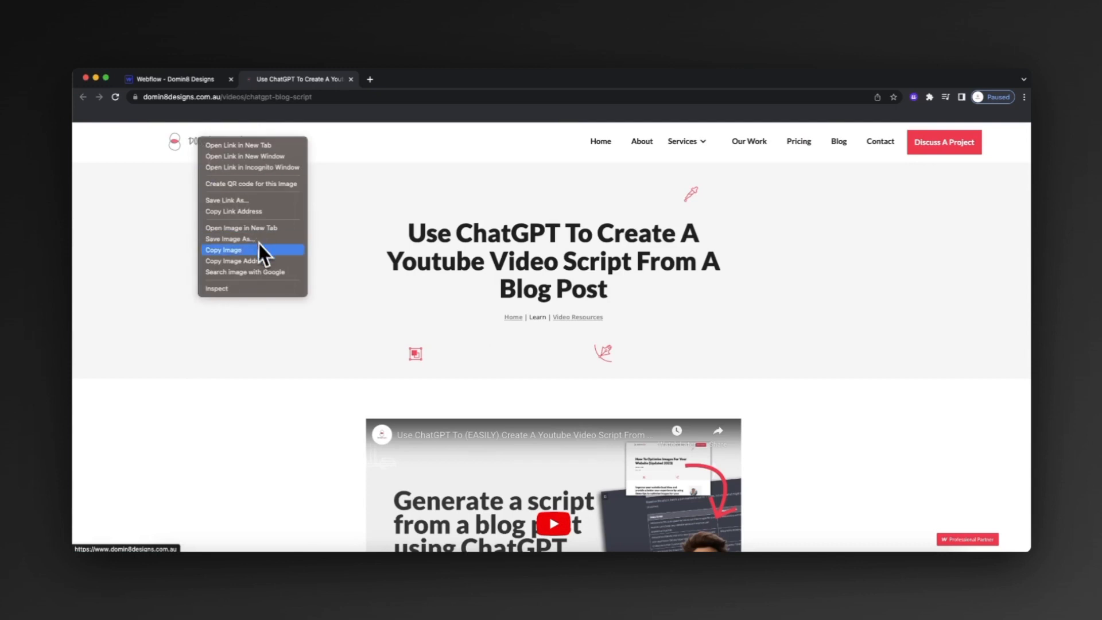
click(172, 78)
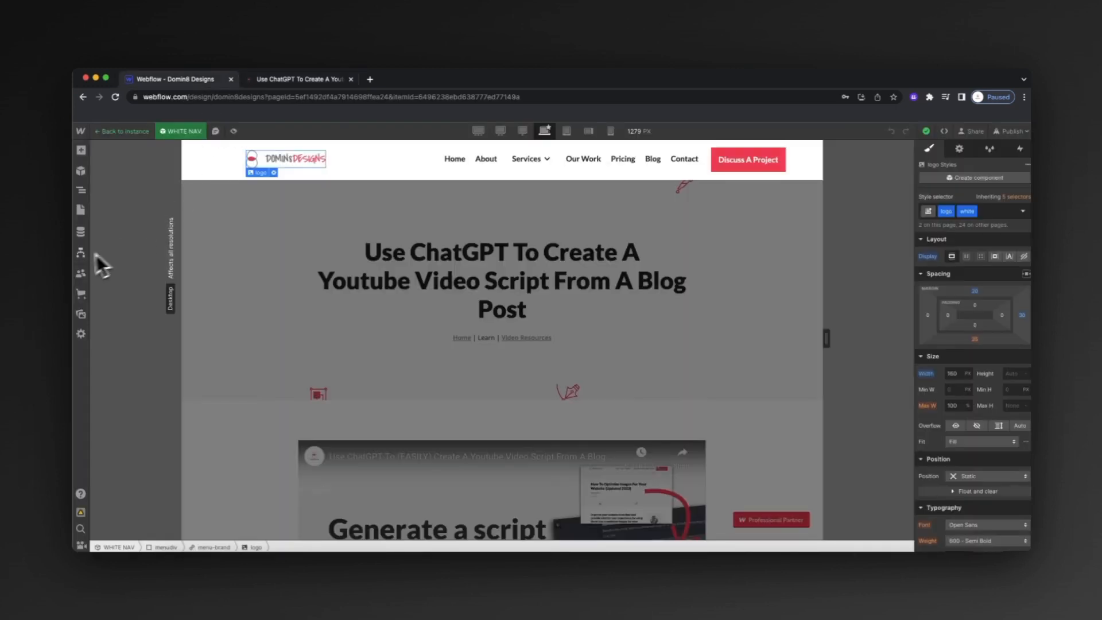
click(81, 209)
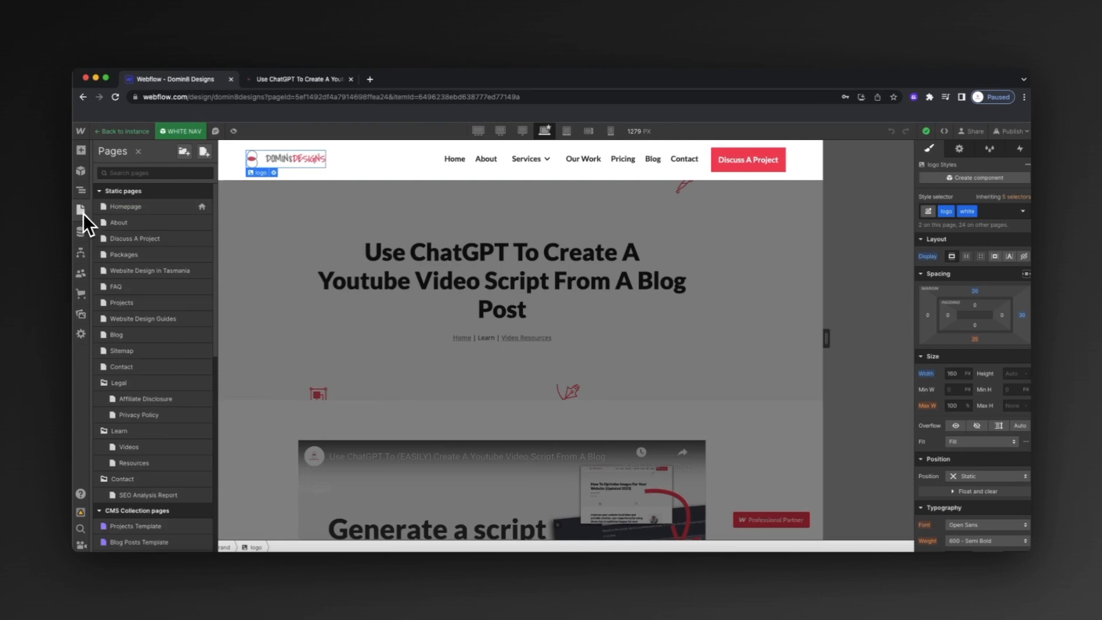
scroll(down, 3)
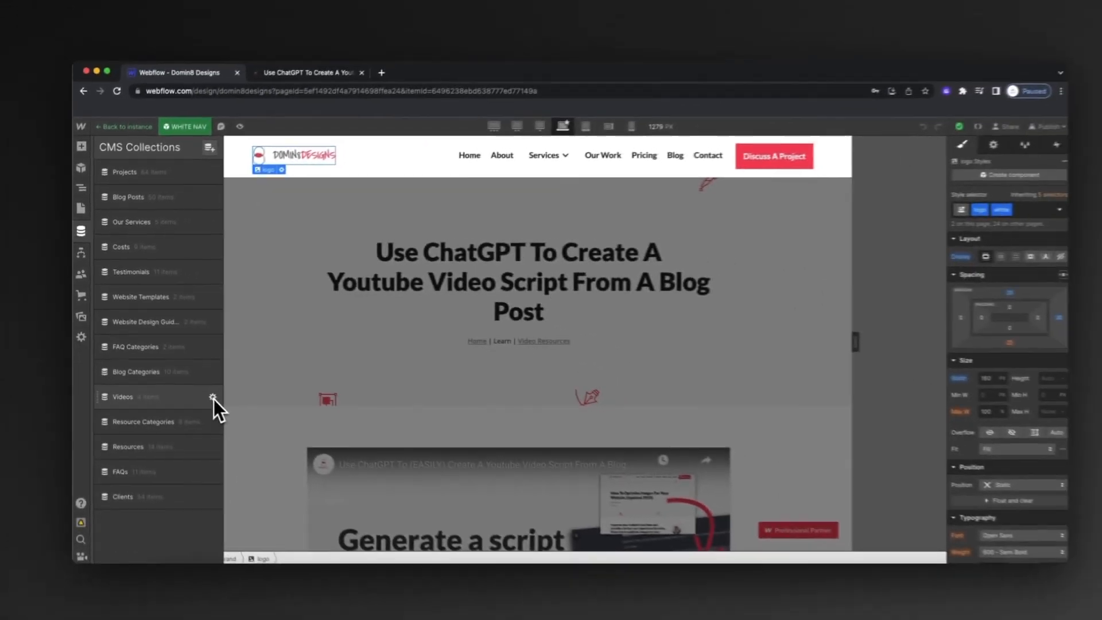
Open the Videos collection settings to see its Name, Slug, Description, Video Link, Overview and Youtube End fields
click(212, 397)
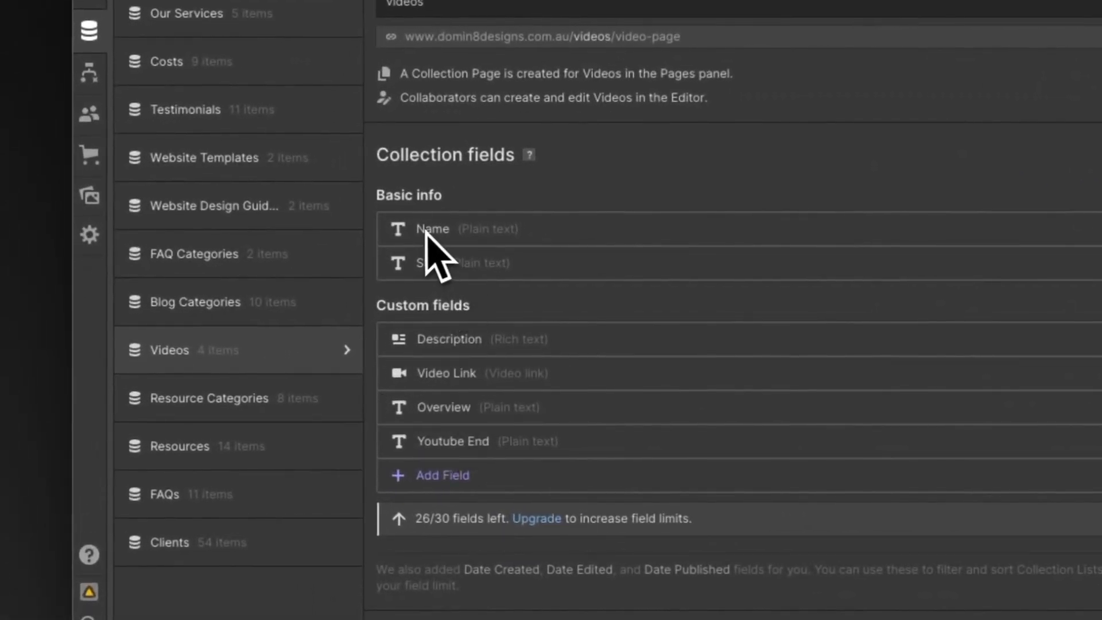
mouse_move(532, 473)
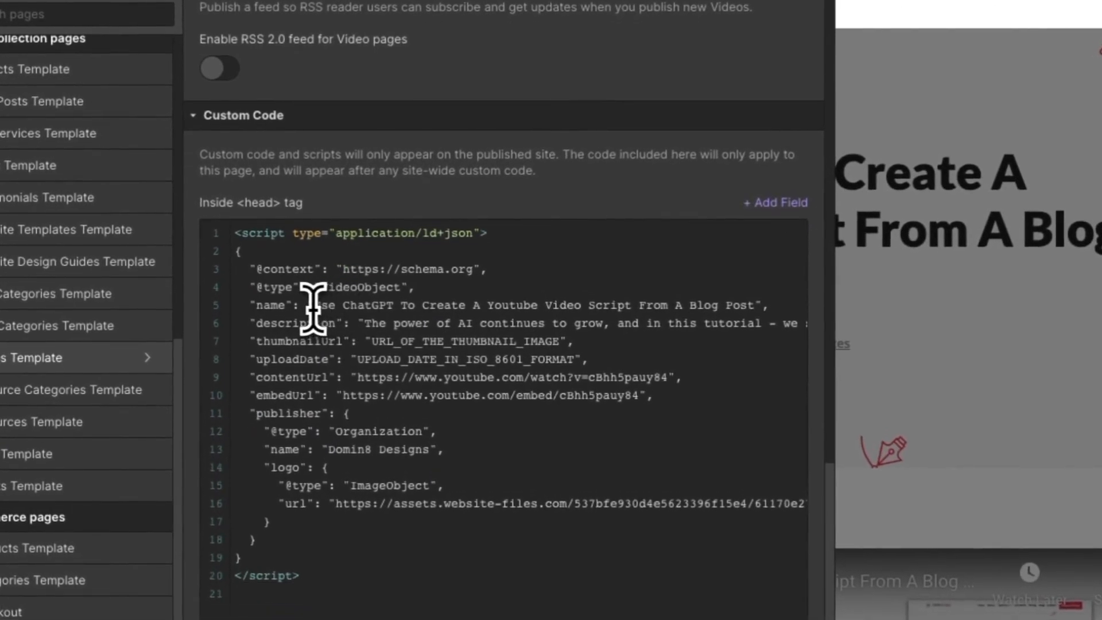
Bind the schema name to the Name field and the description to the Overview field
drag(312, 306, 748, 305)
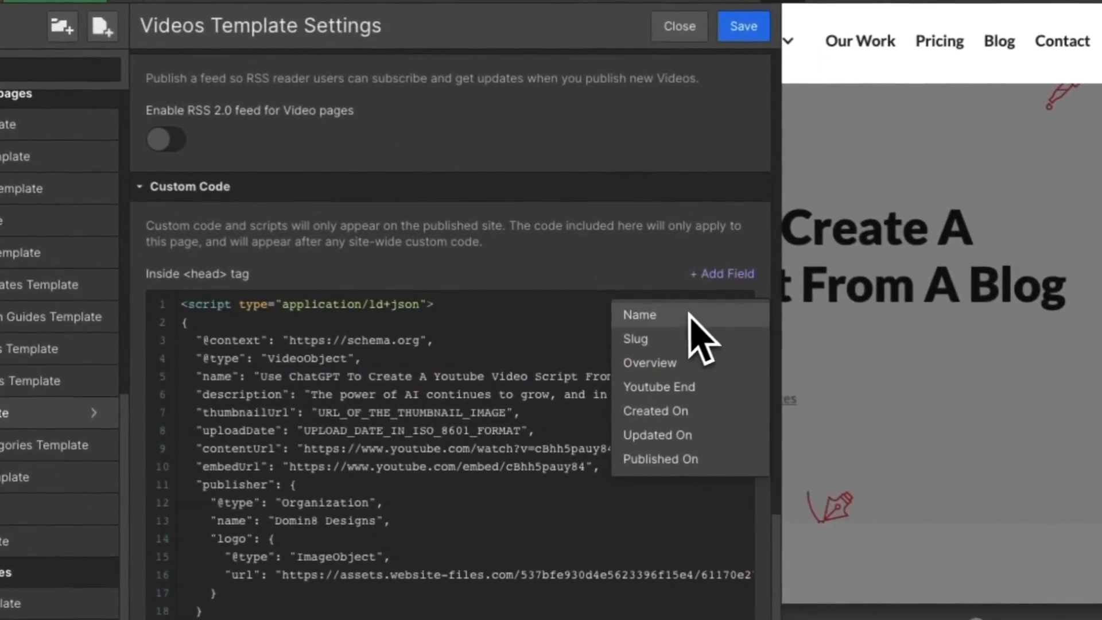
click(638, 314)
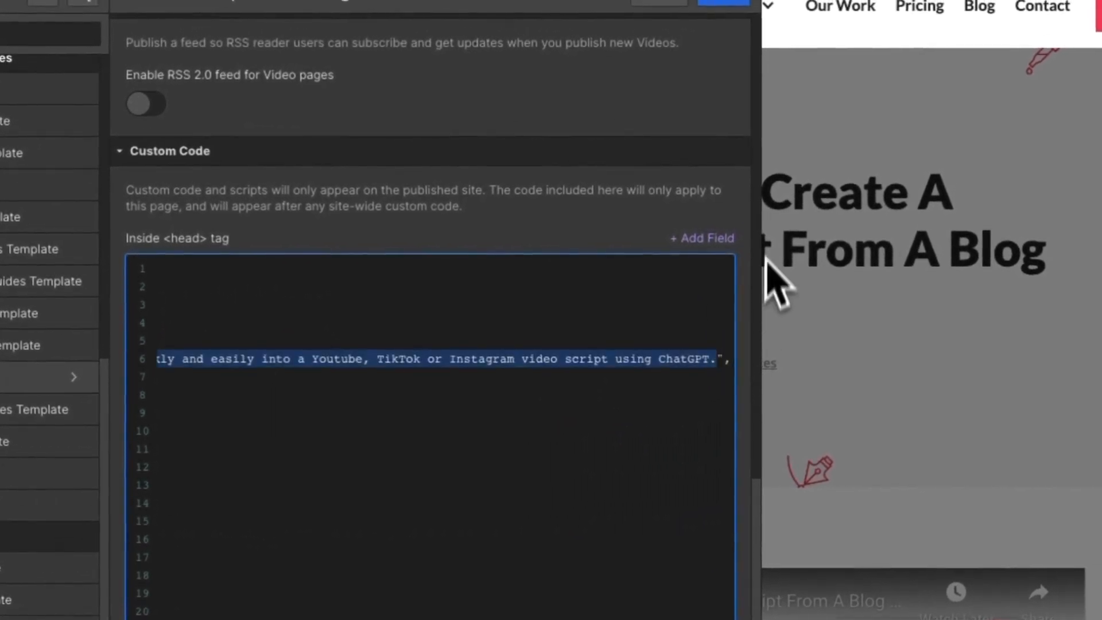
click(701, 237)
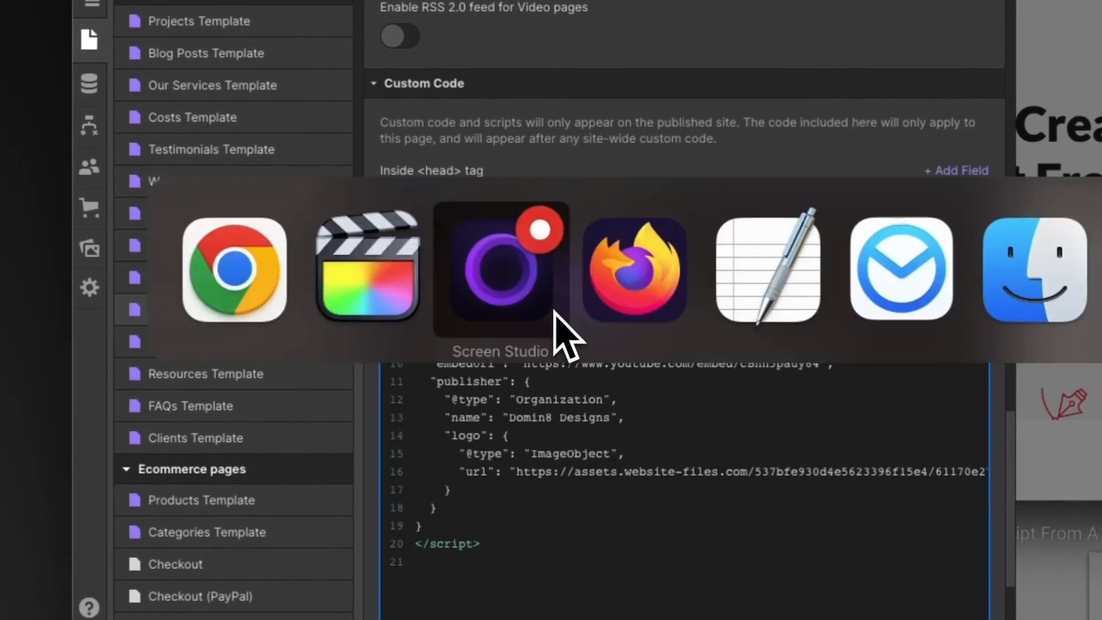
click(635, 266)
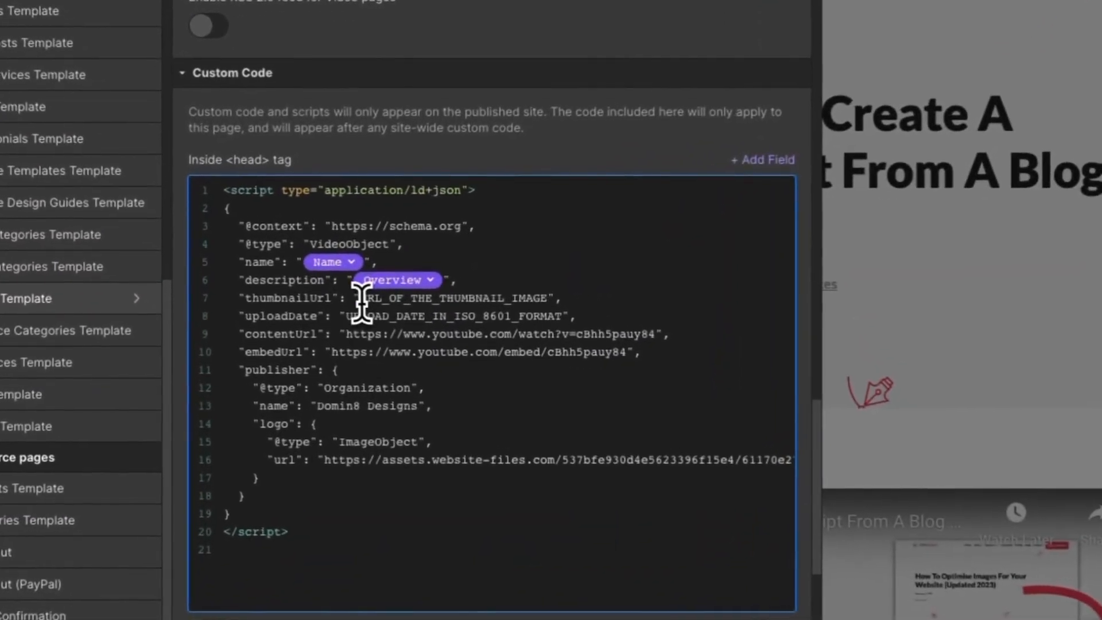
text(https://i.ytimg.com/vi/ID/hqdefault.jpg",)
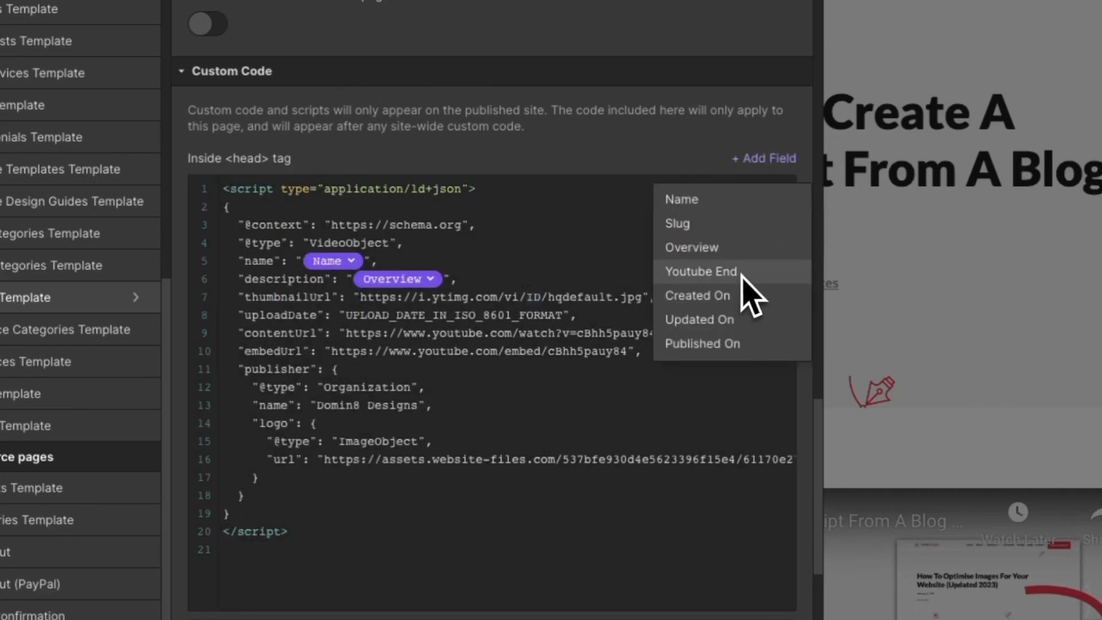
click(700, 270)
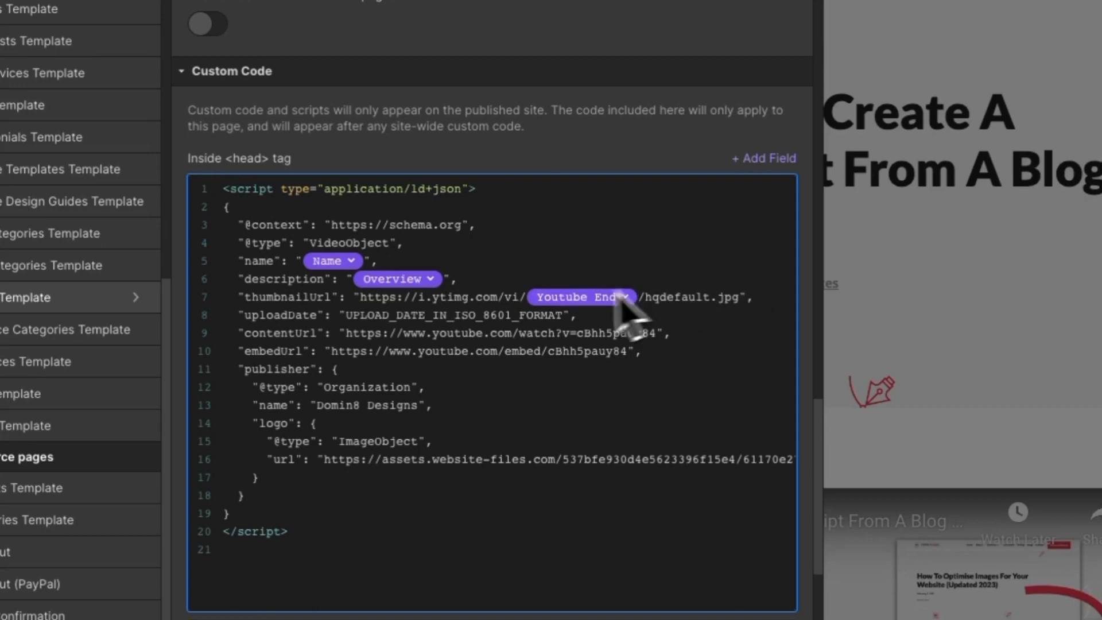
mouse_move(576, 333)
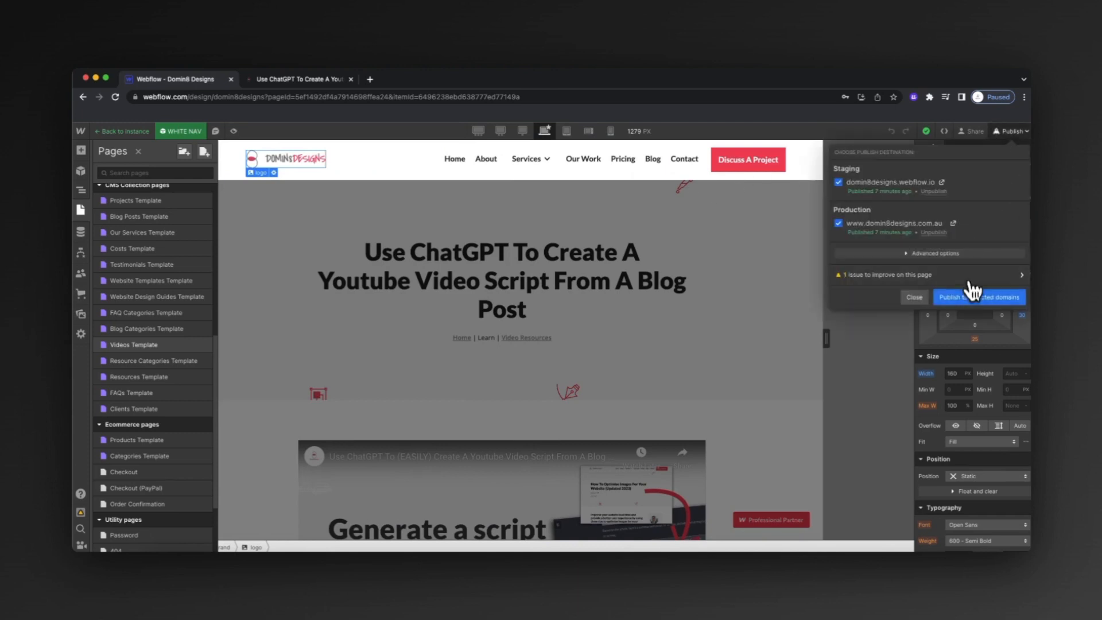
Publish the site to both the staging and production domains and dismiss the progress panel
click(979, 296)
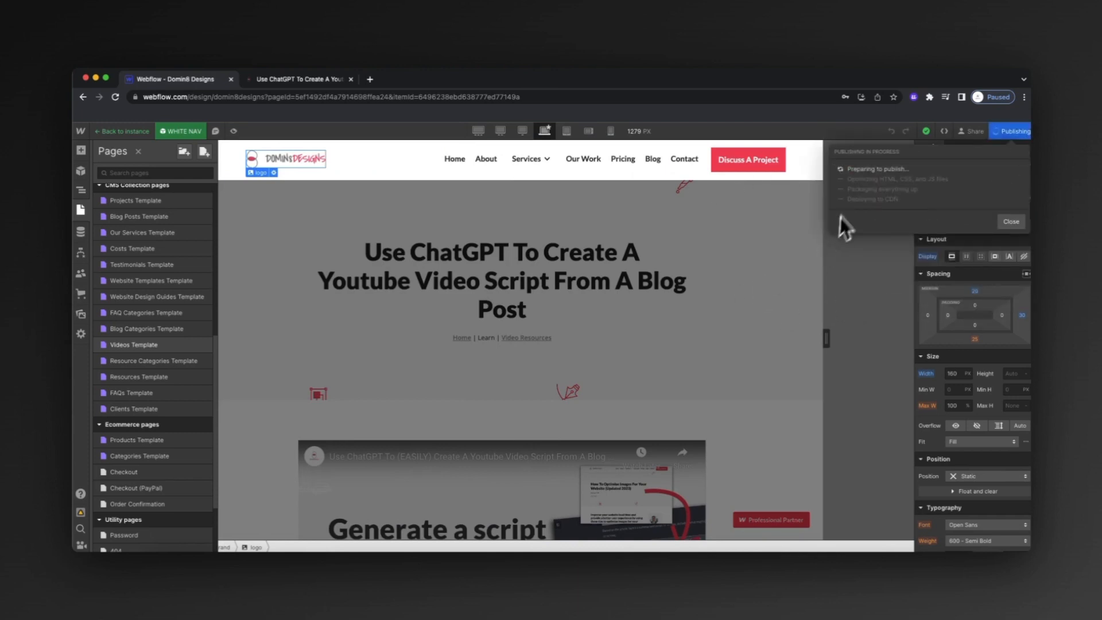
click(299, 79)
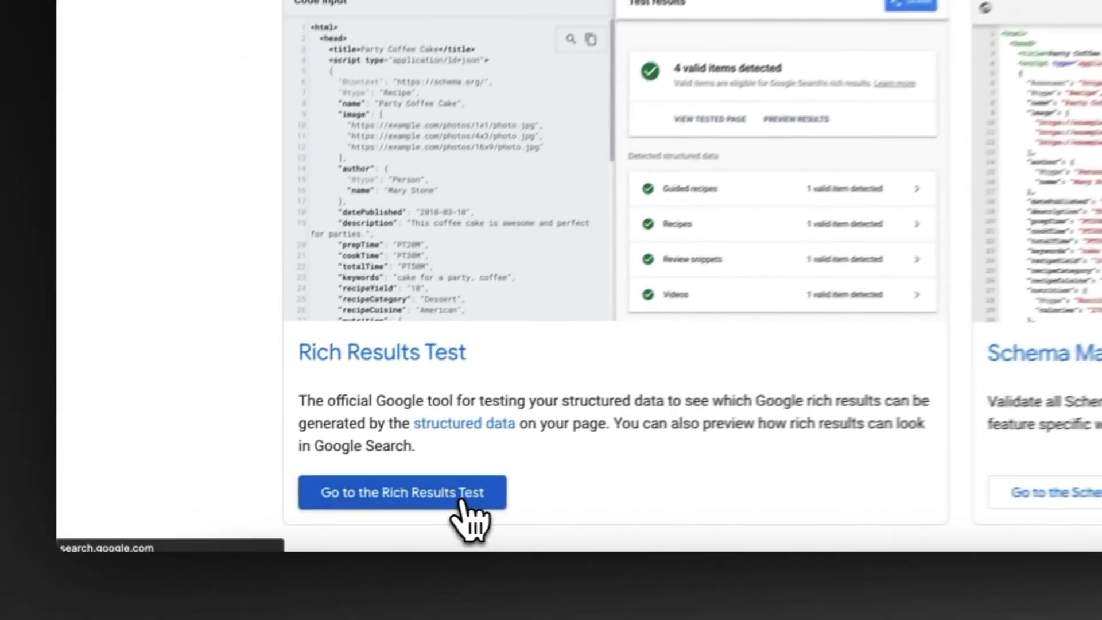
Run the Rich Results Test on the chatgpt-blog-script video page and view the valid Videos result
click(402, 491)
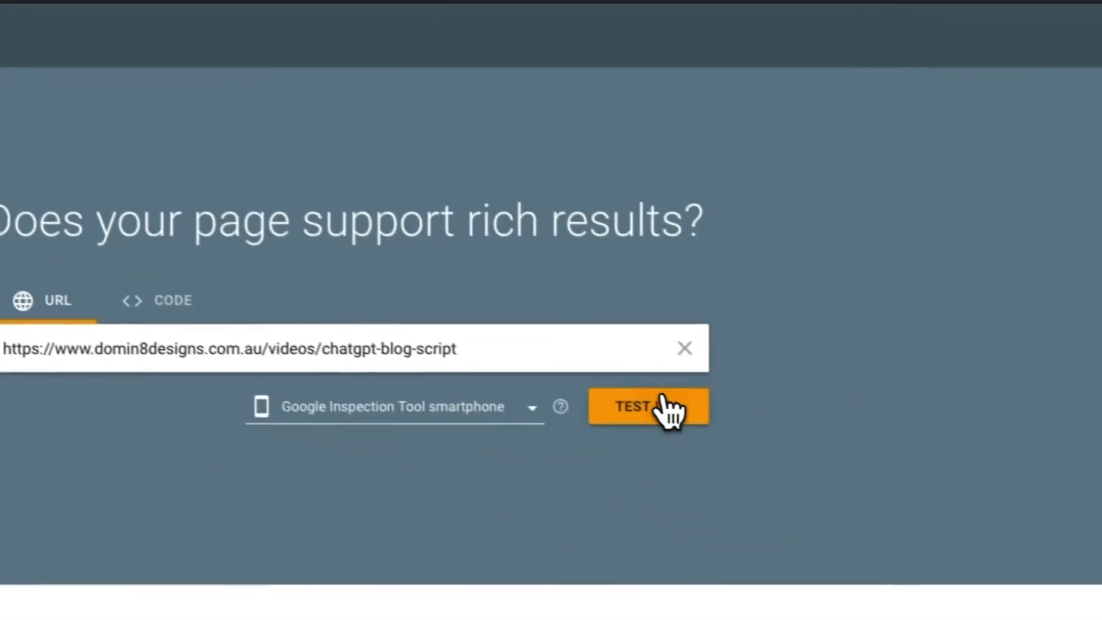
click(646, 405)
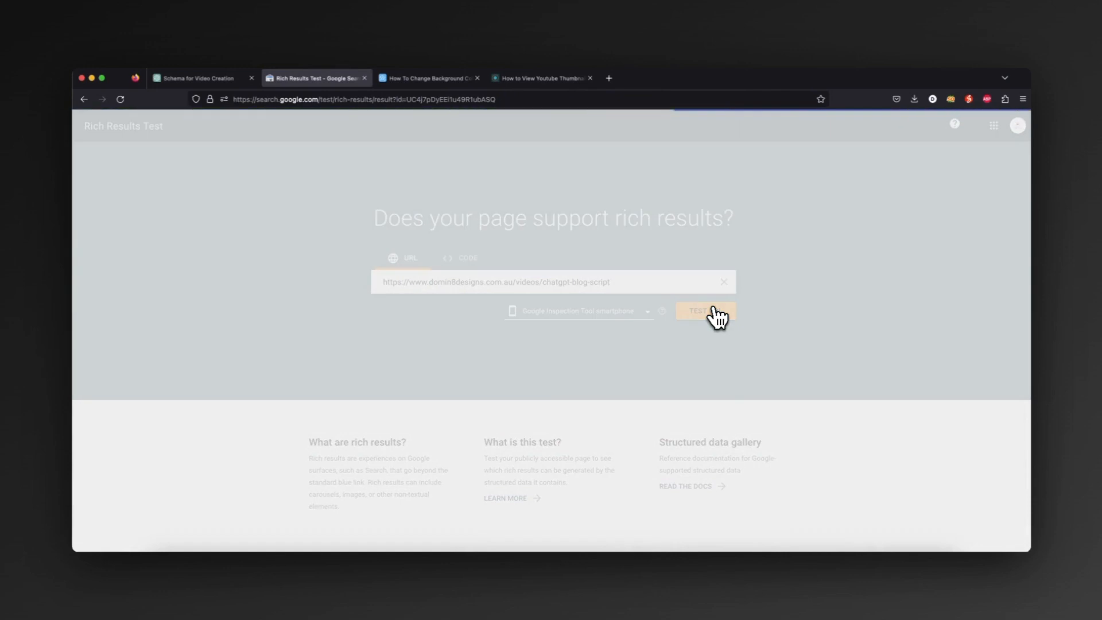
click(700, 309)
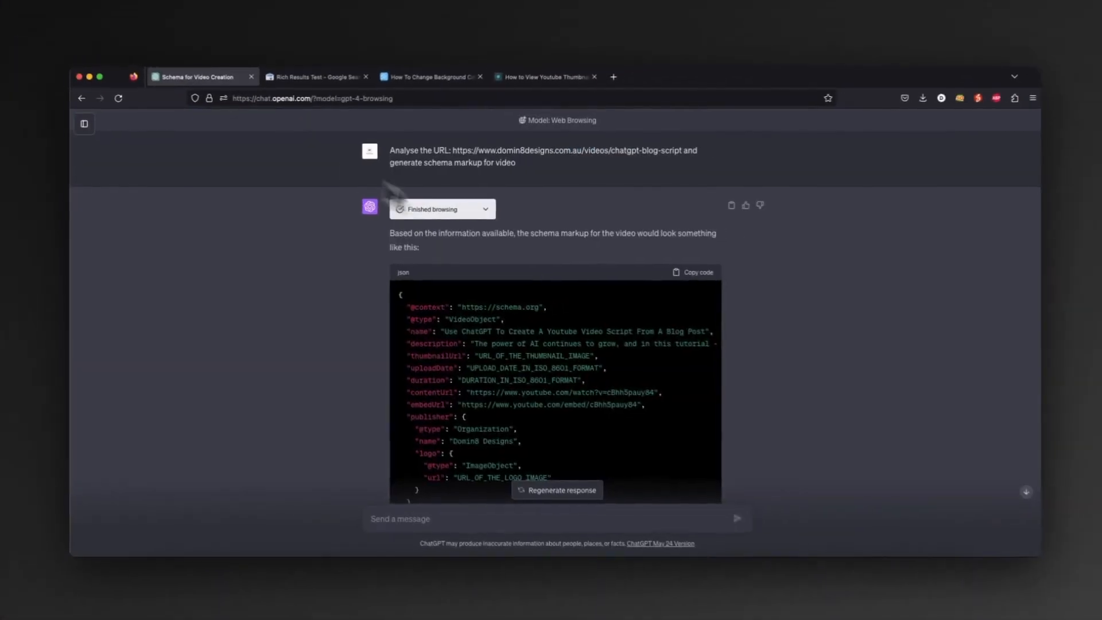
click(318, 76)
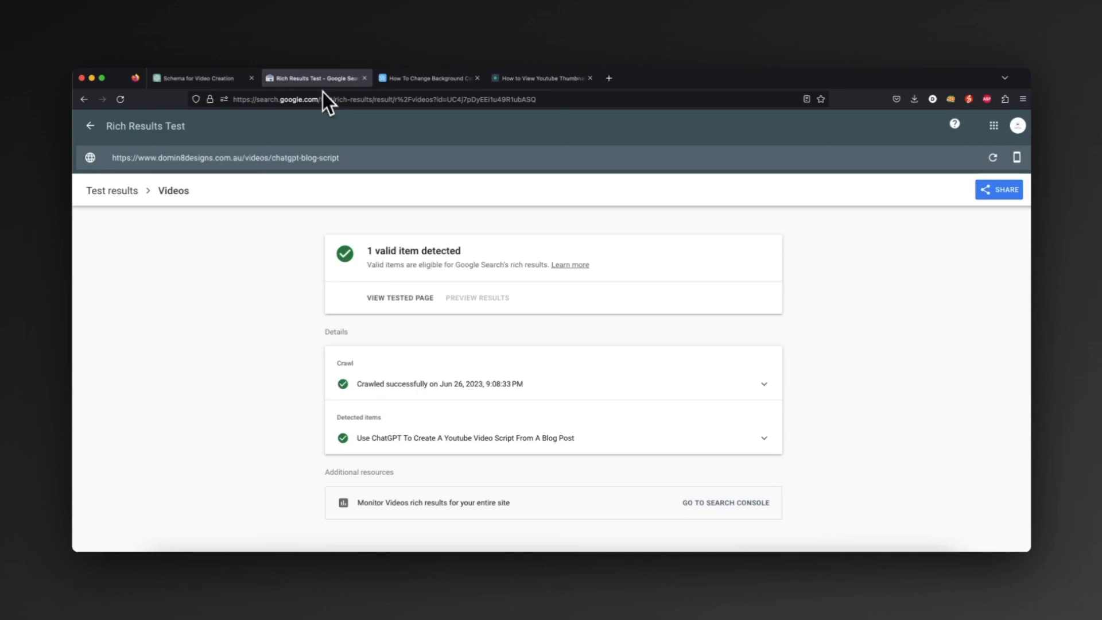